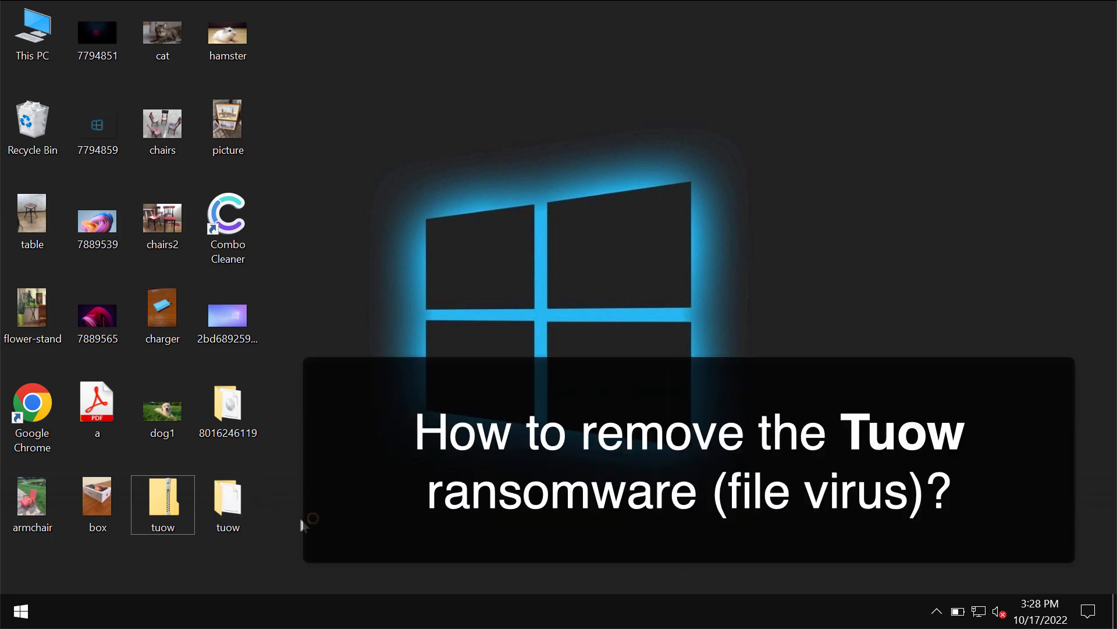
mouse_move(515, 462)
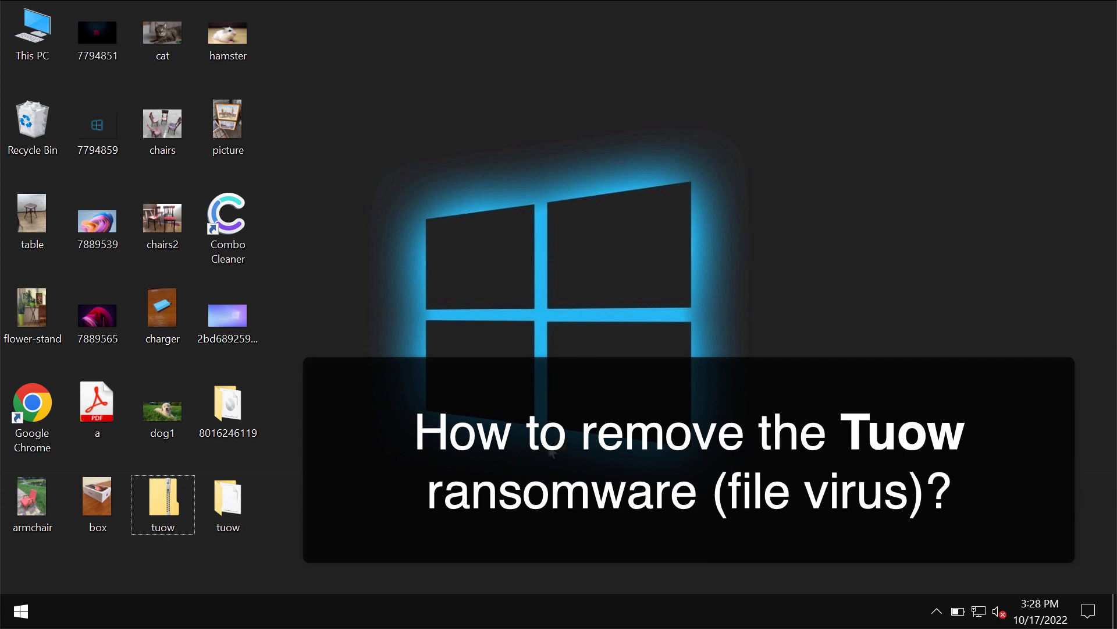
mouse_move(402, 439)
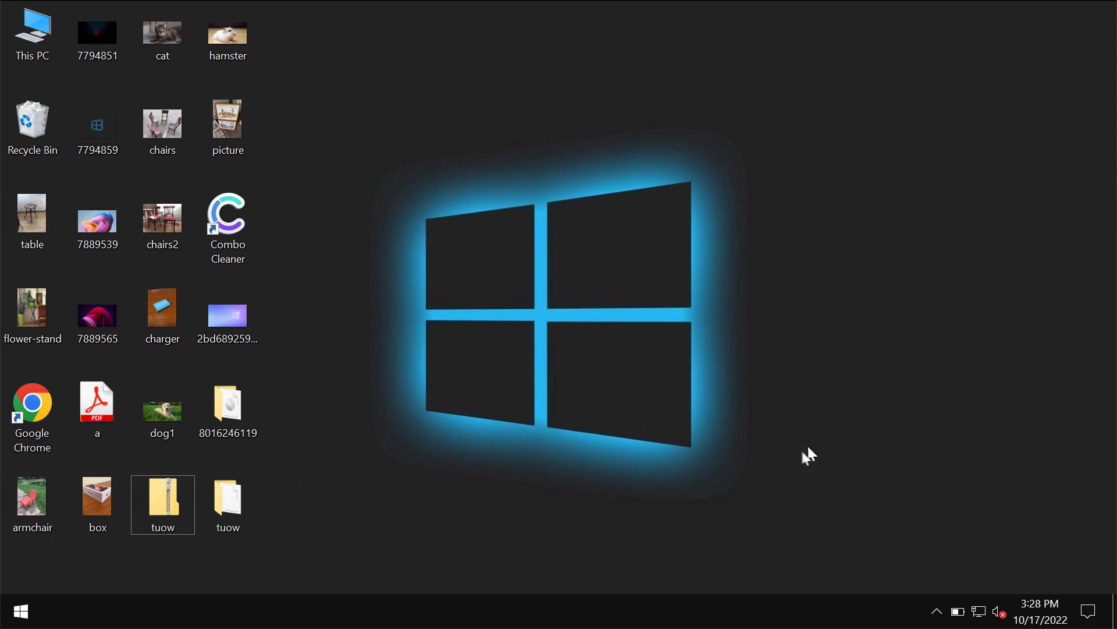
Preview the chairs2 and box pictures on the desktop, closing each after viewing.
double_click(162, 223)
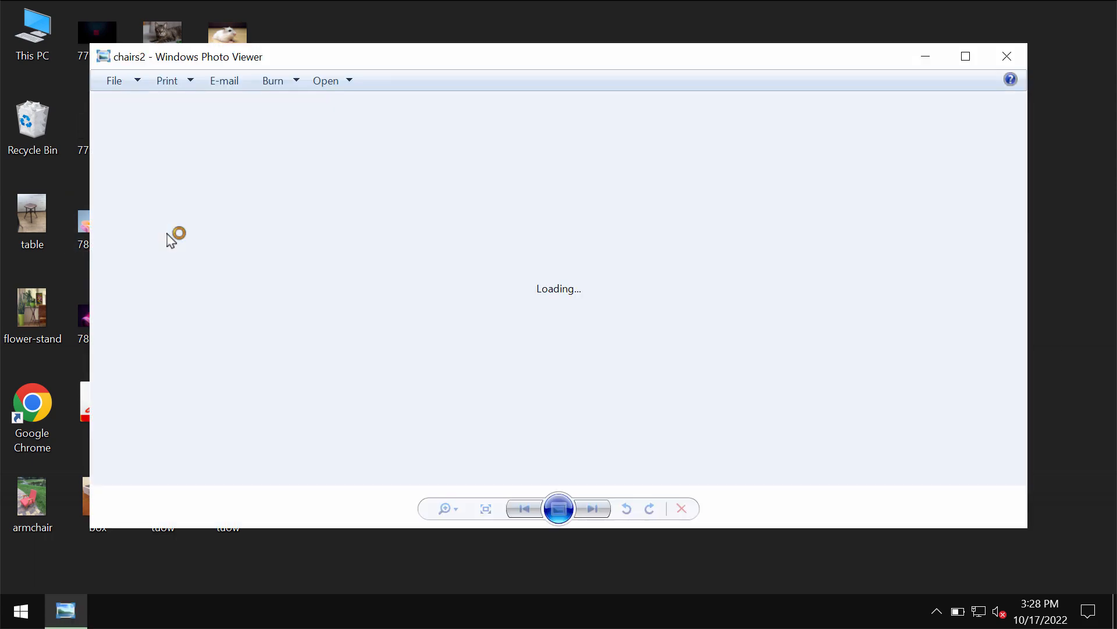
click(1006, 56)
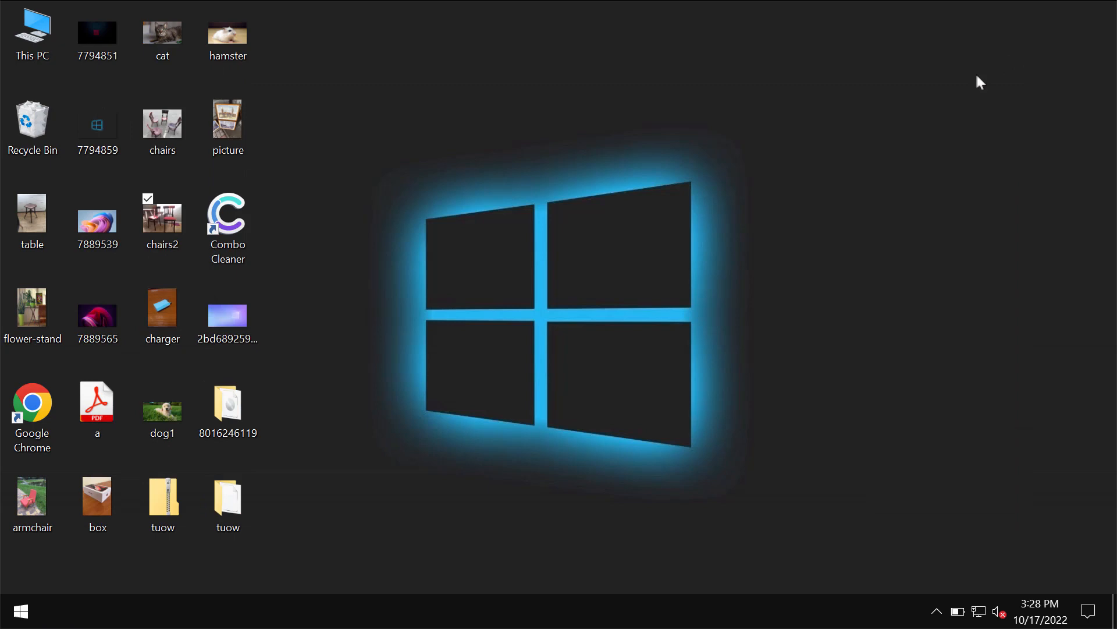
click(32, 214)
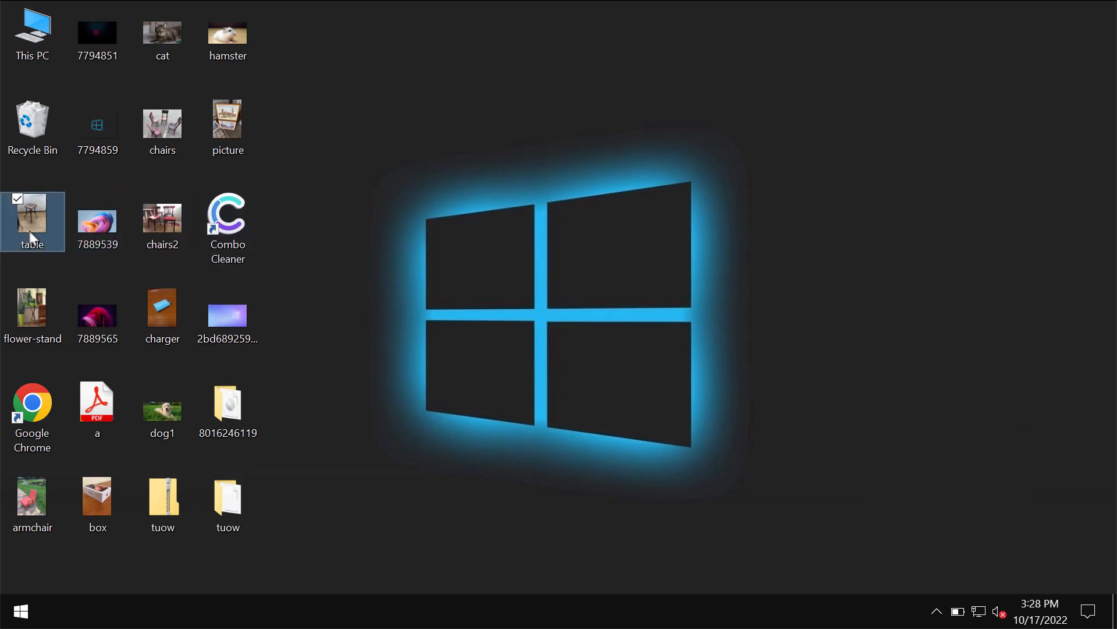
click(346, 239)
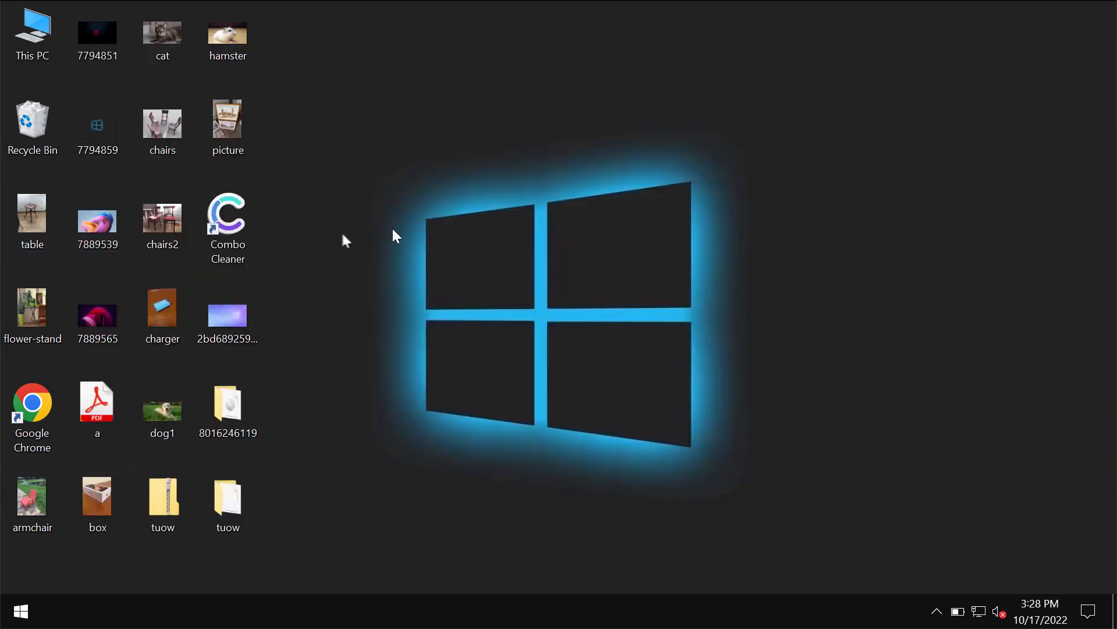
double_click(162, 214)
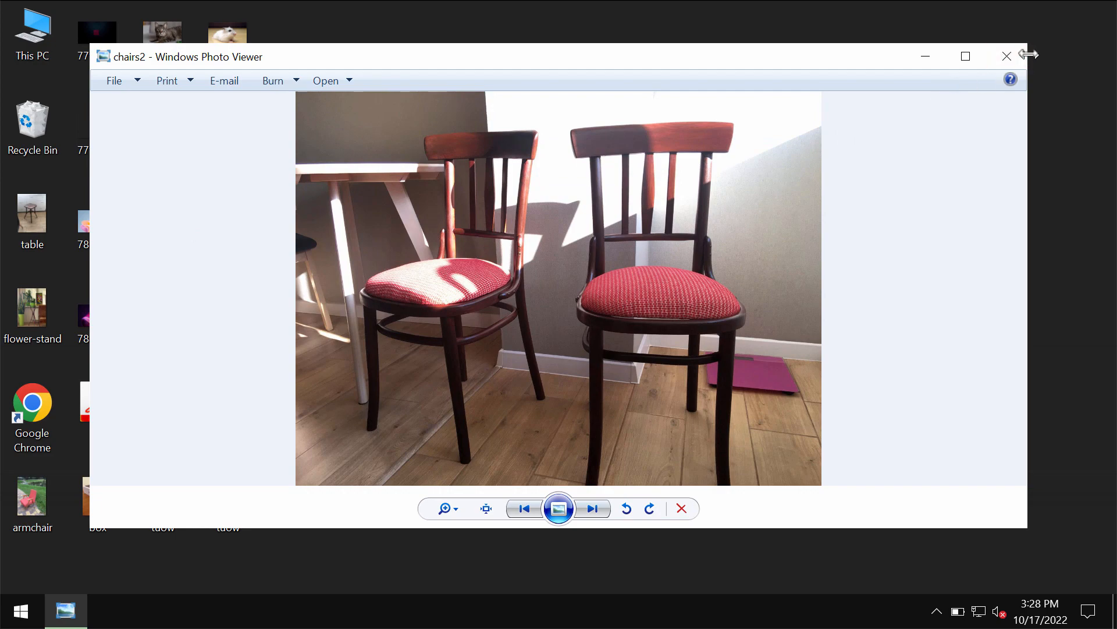
click(1006, 55)
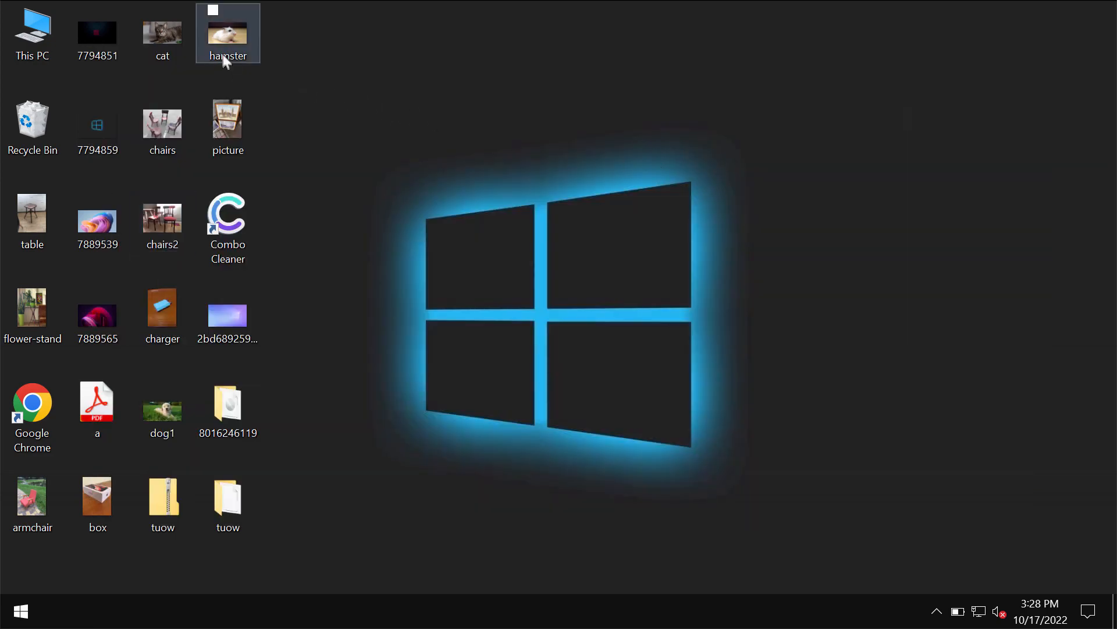
click(456, 134)
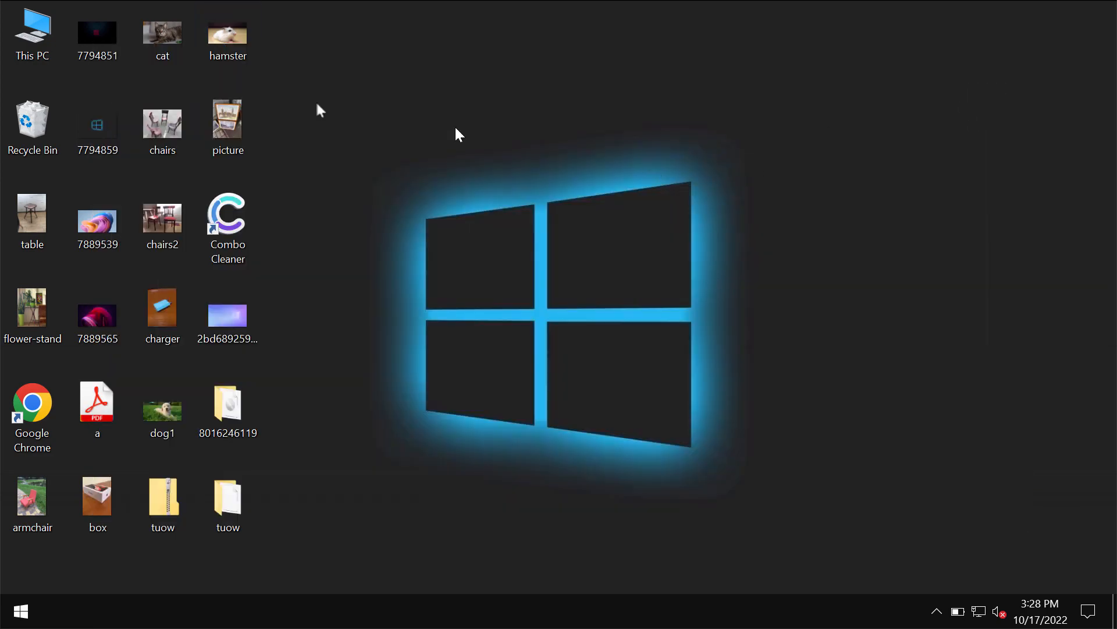
double_click(162, 32)
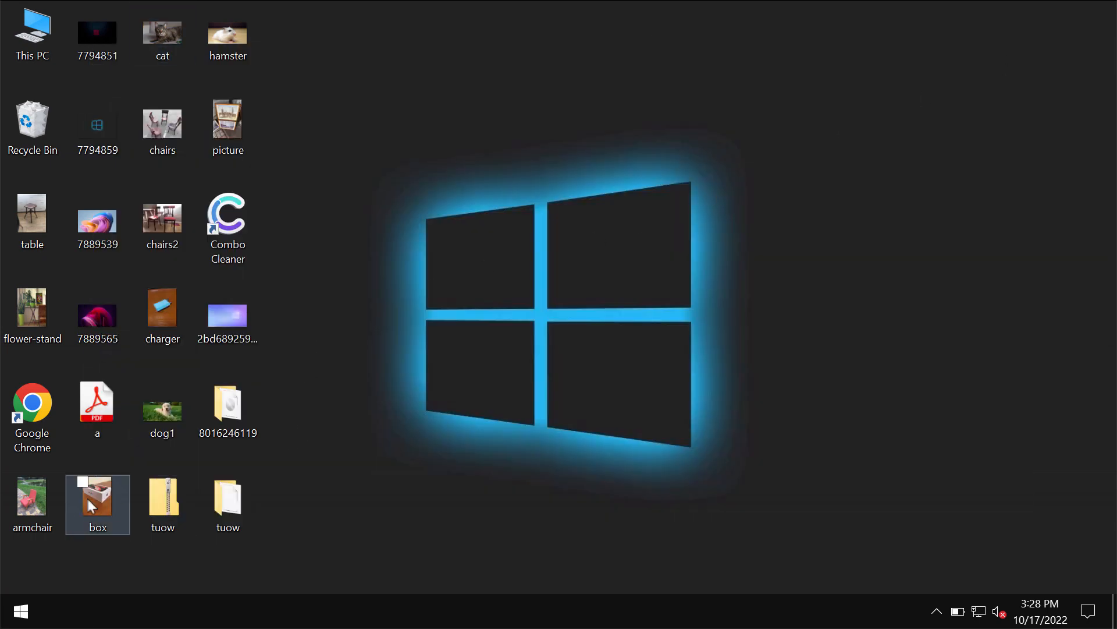
double_click(98, 500)
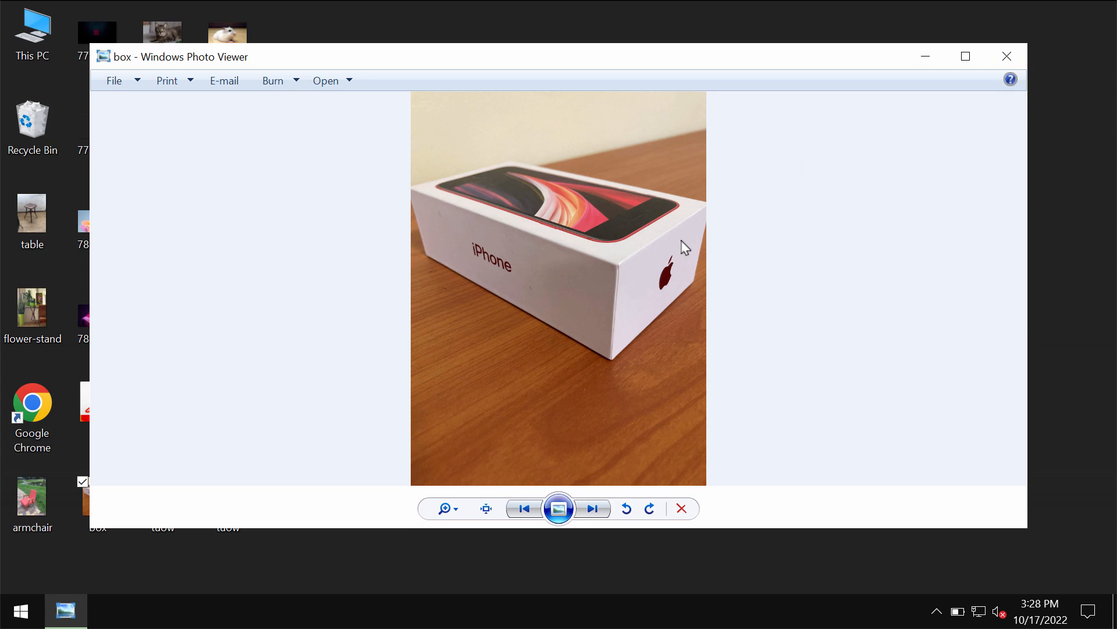
click(1006, 56)
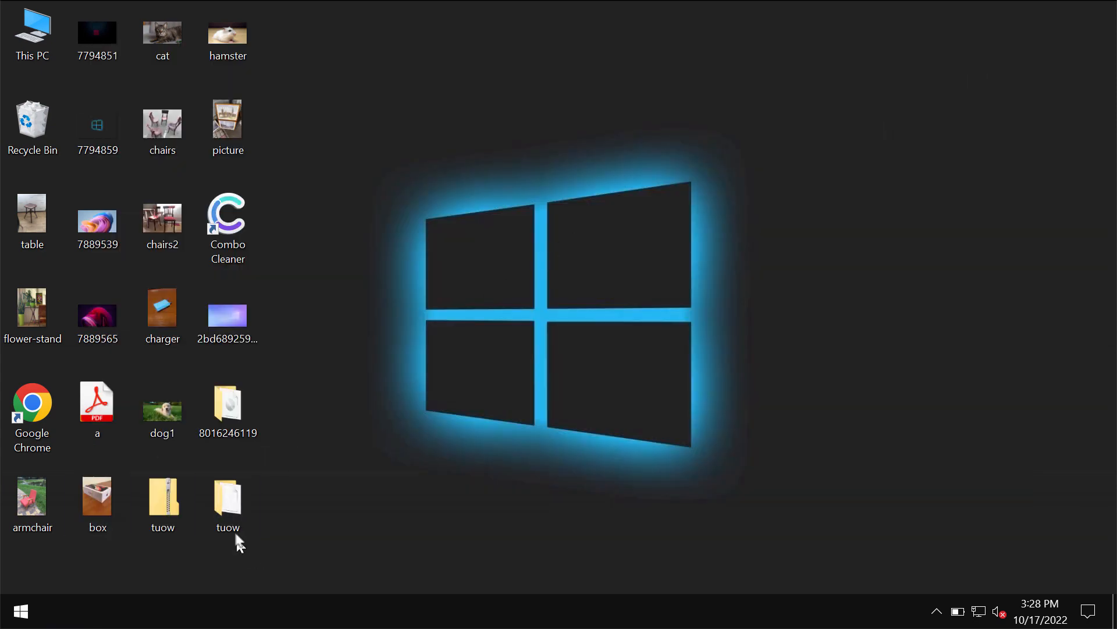
double_click(227, 492)
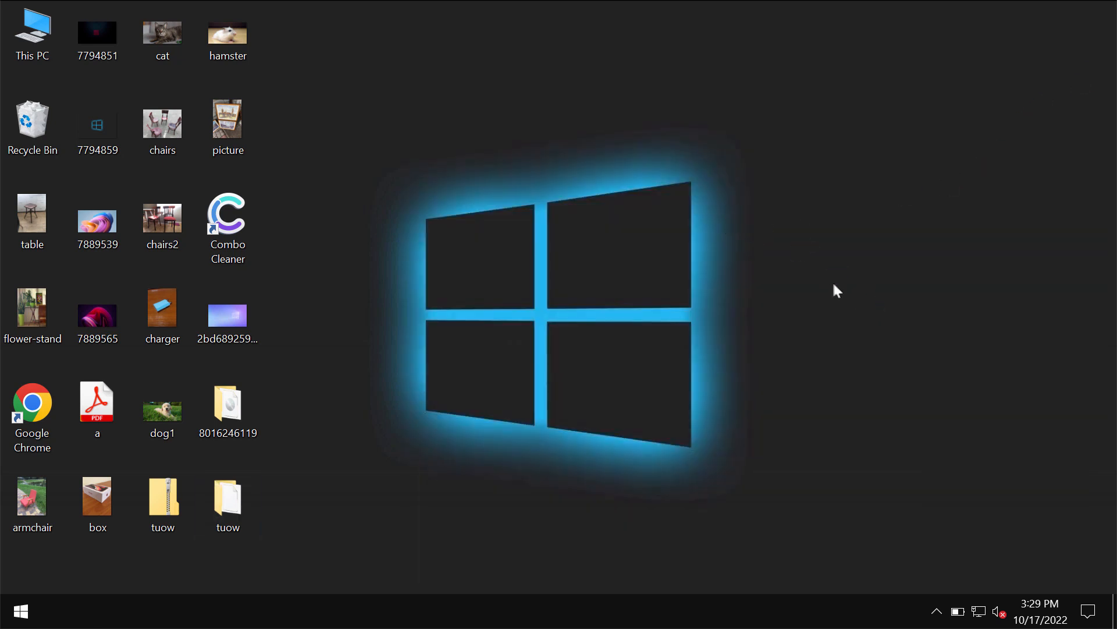
mouse_move(618, 393)
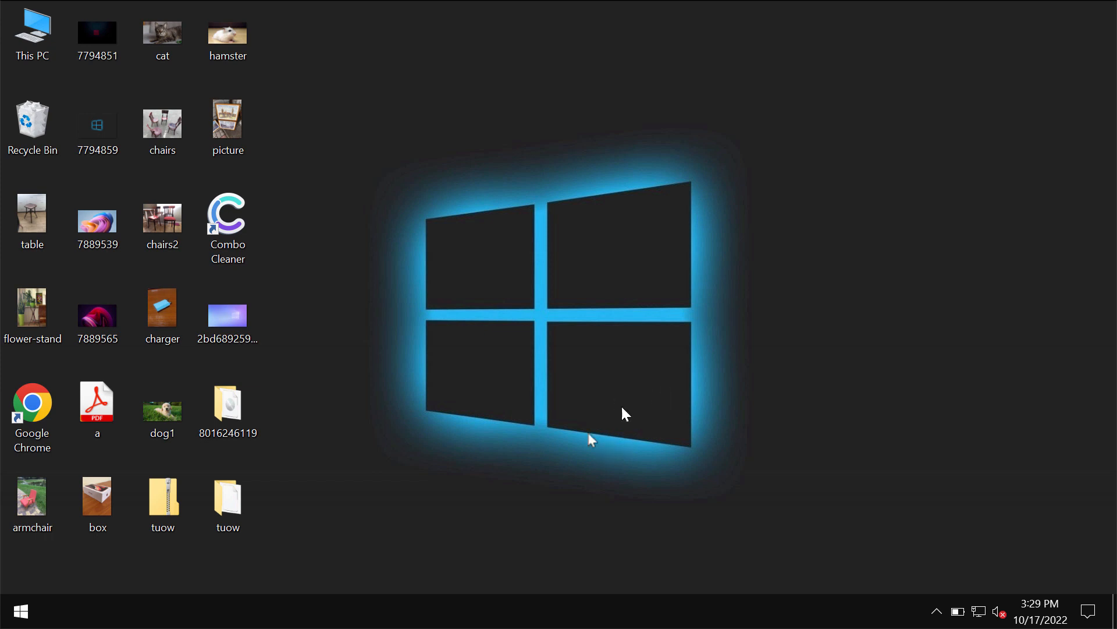
mouse_move(449, 513)
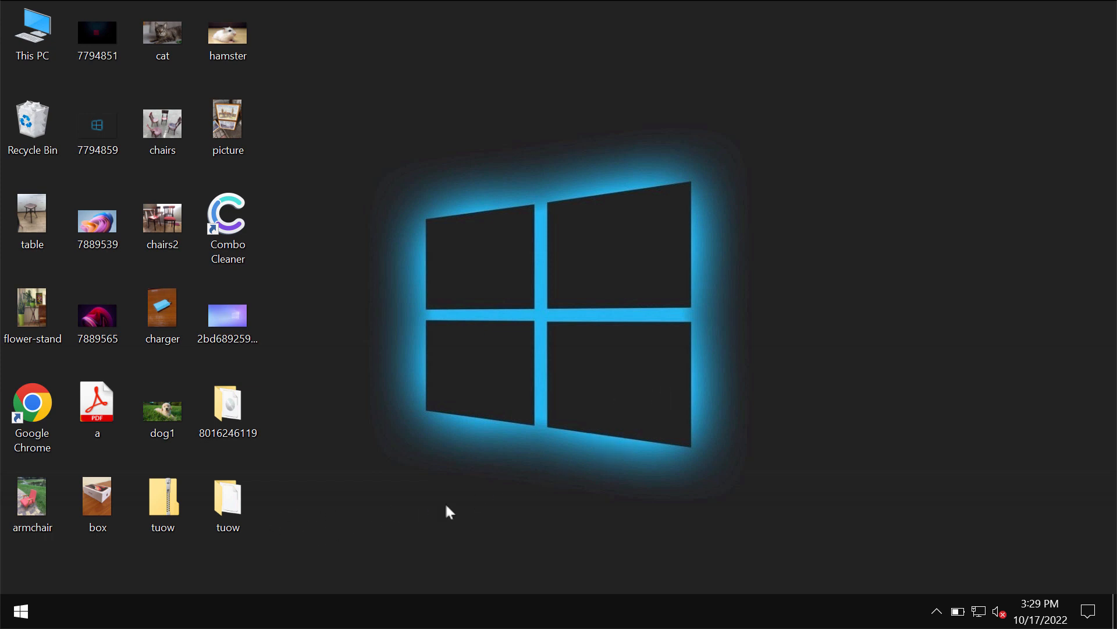
mouse_move(426, 397)
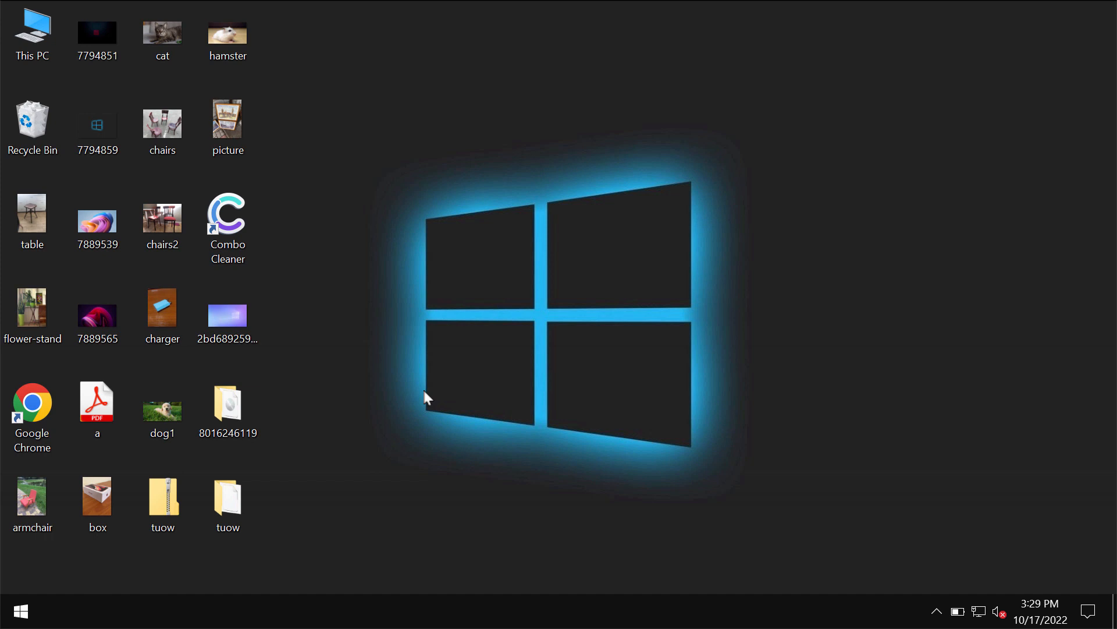
Check the tuow folder's single application file, then sign out of Windows from the Start shortcuts.
click(227, 501)
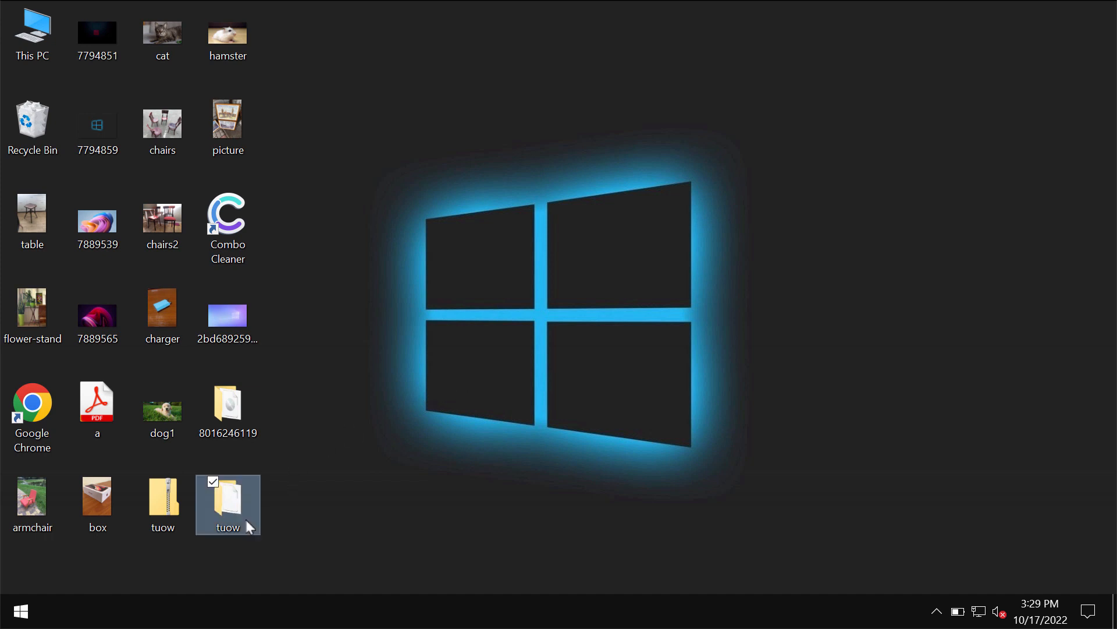
double_click(229, 497)
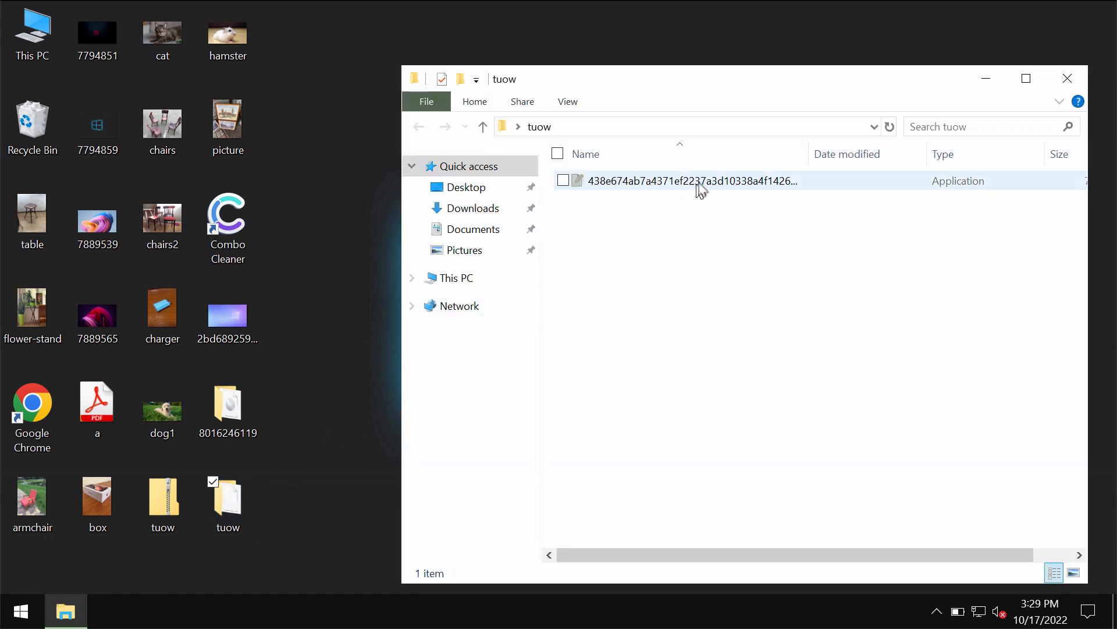
click(1068, 78)
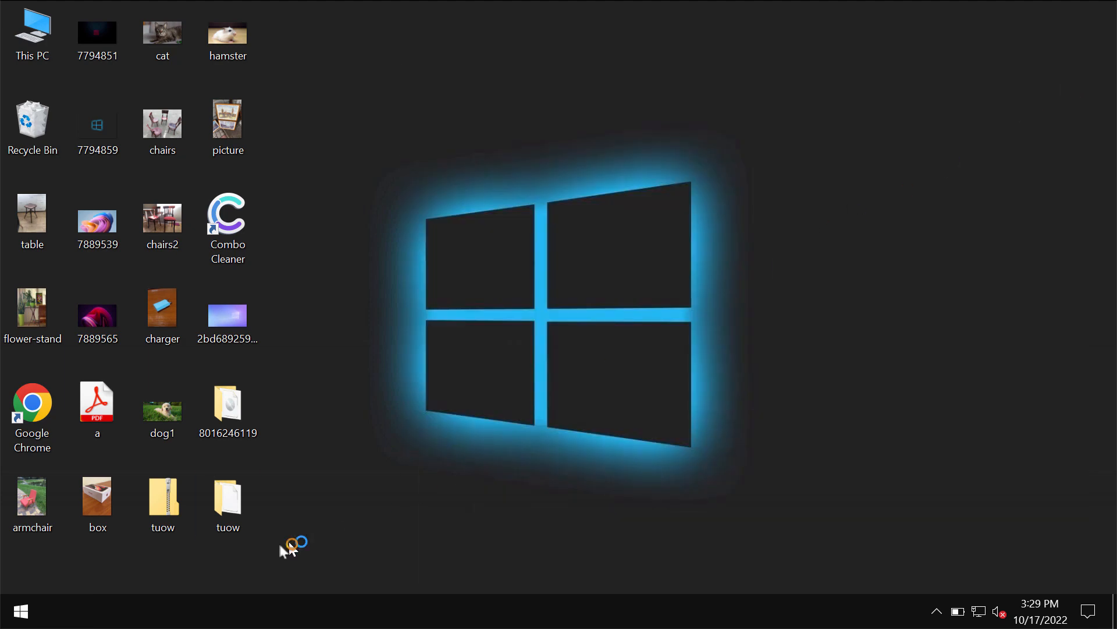
click(21, 611)
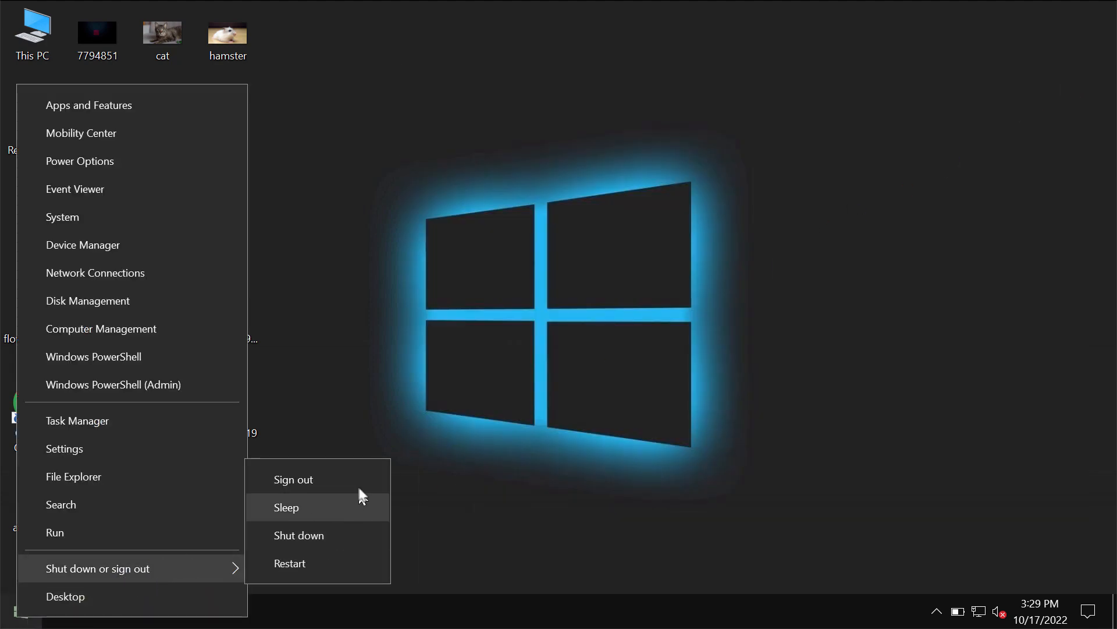
click(287, 507)
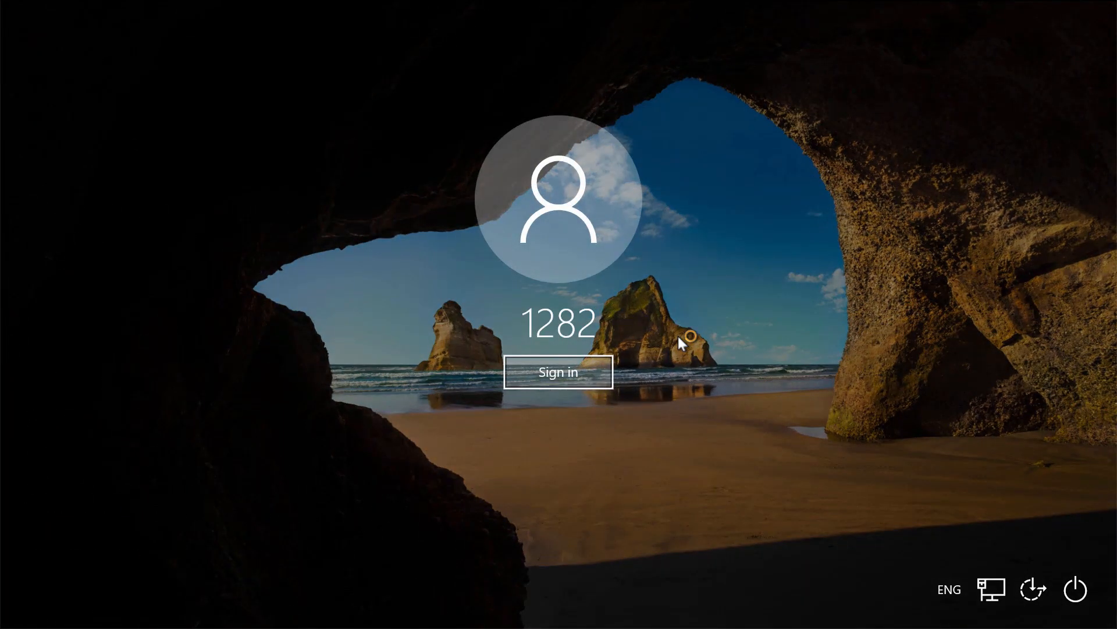
mouse_move(678, 370)
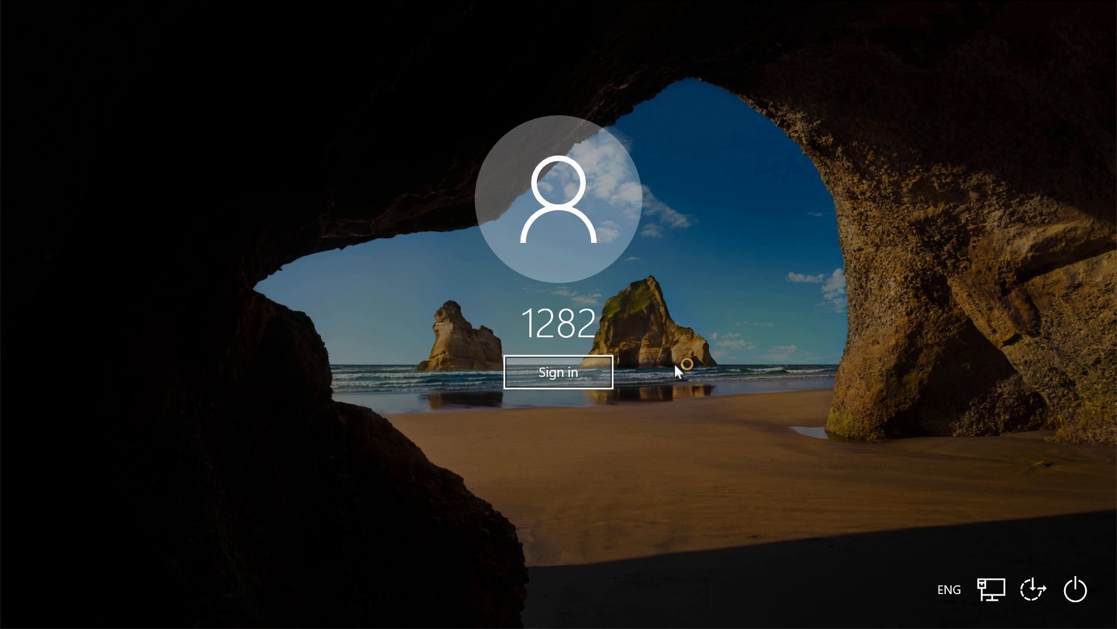
Sign back in to Windows so the desktop with its files returns.
click(557, 372)
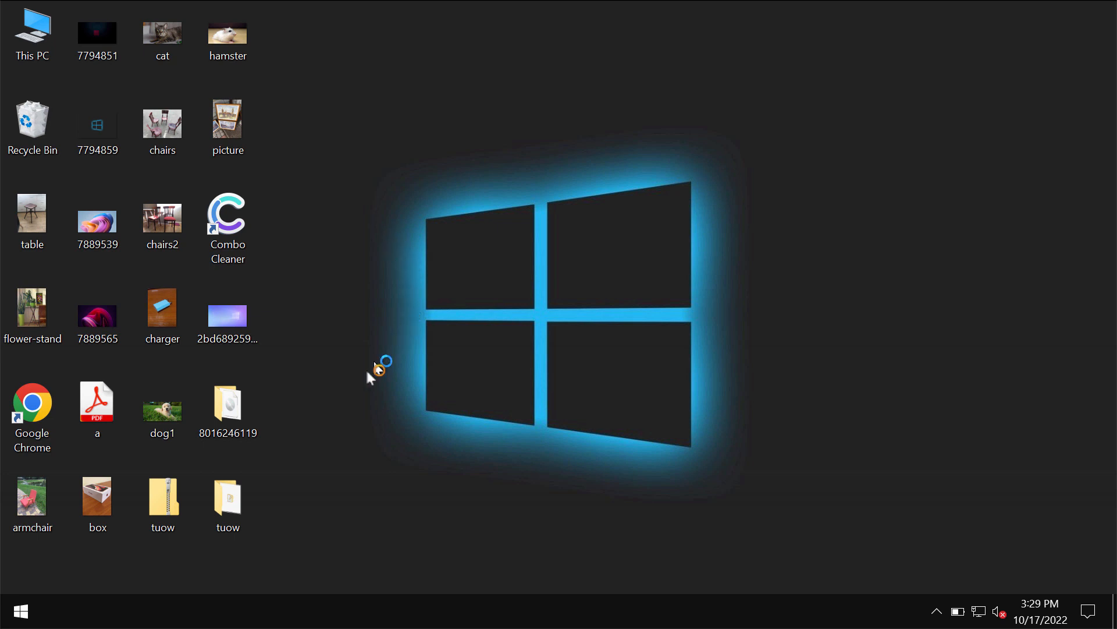
Try opening the encrypted tuow.zip.tuow file and dismiss Windows' can't-open message.
click(227, 499)
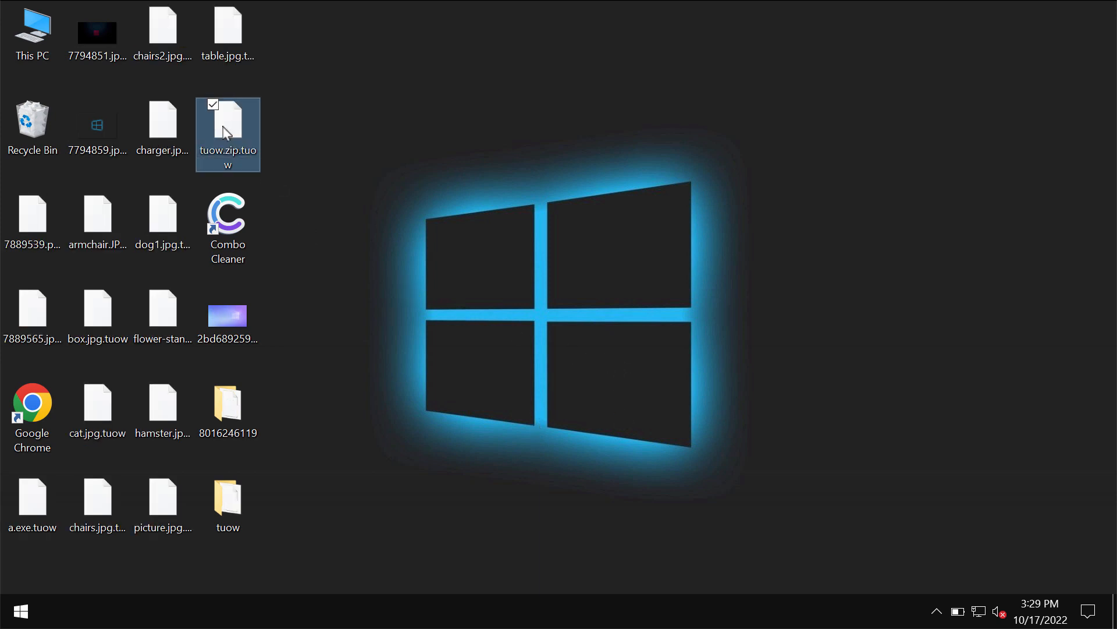
double_click(227, 128)
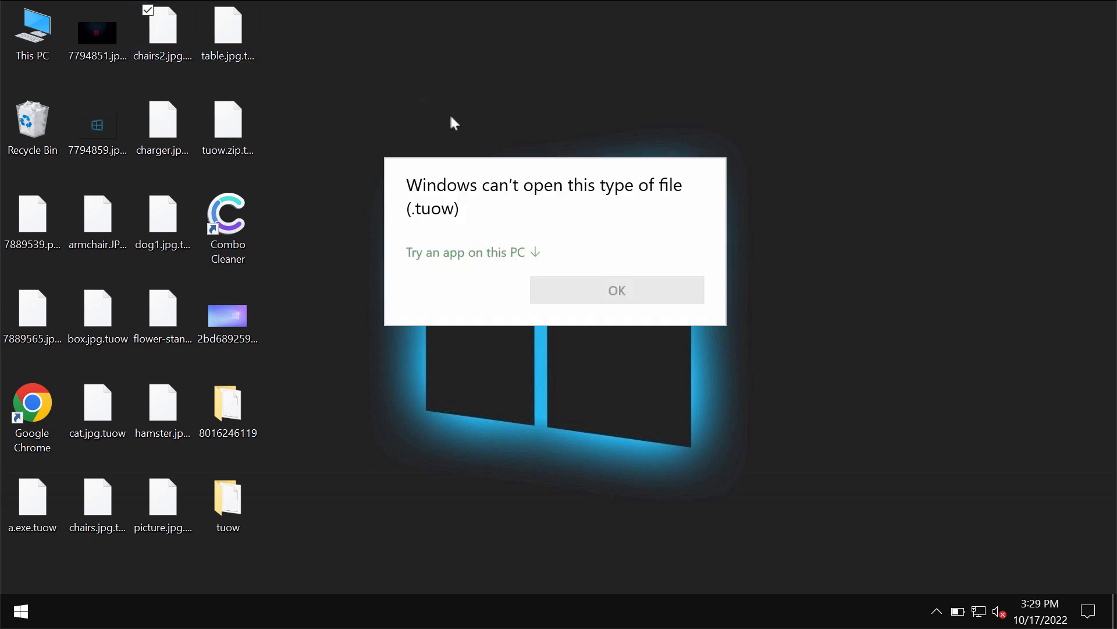
click(616, 289)
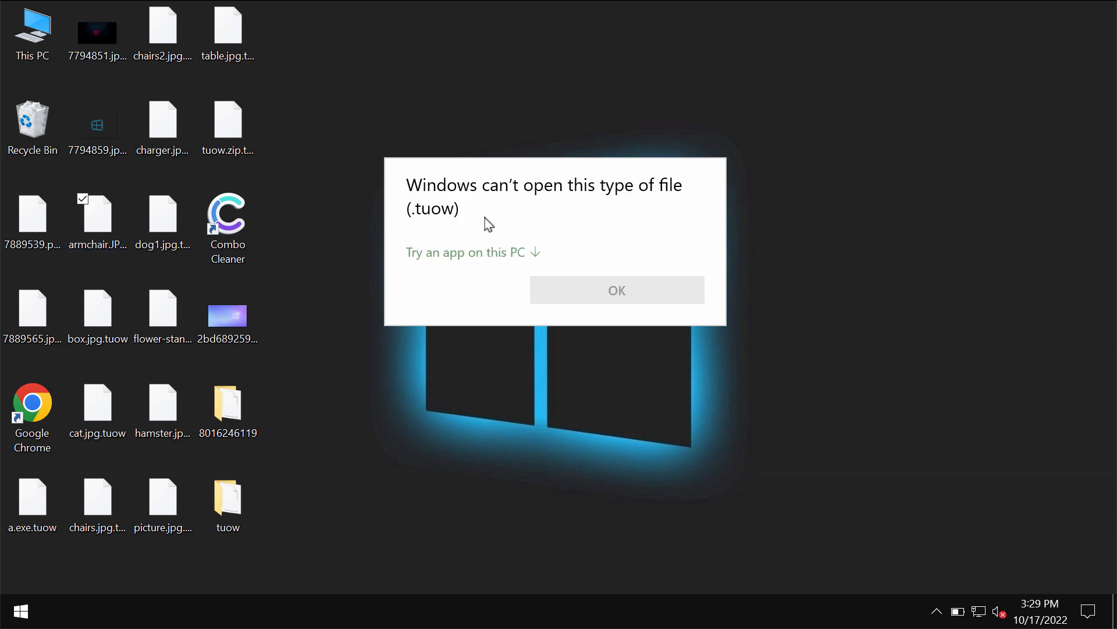
mouse_move(803, 239)
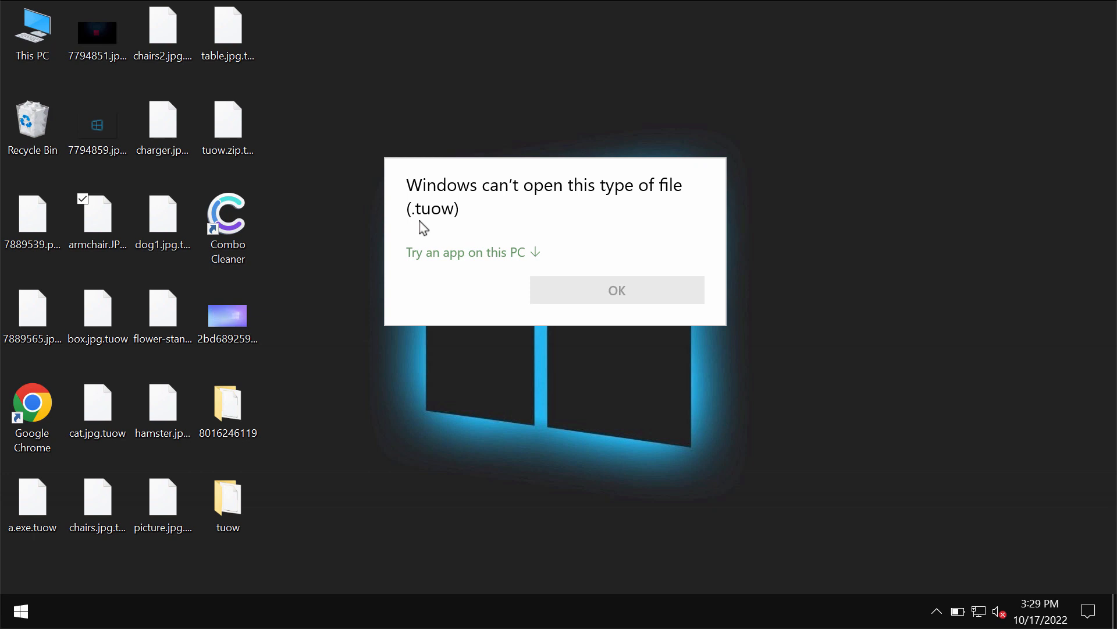
click(616, 290)
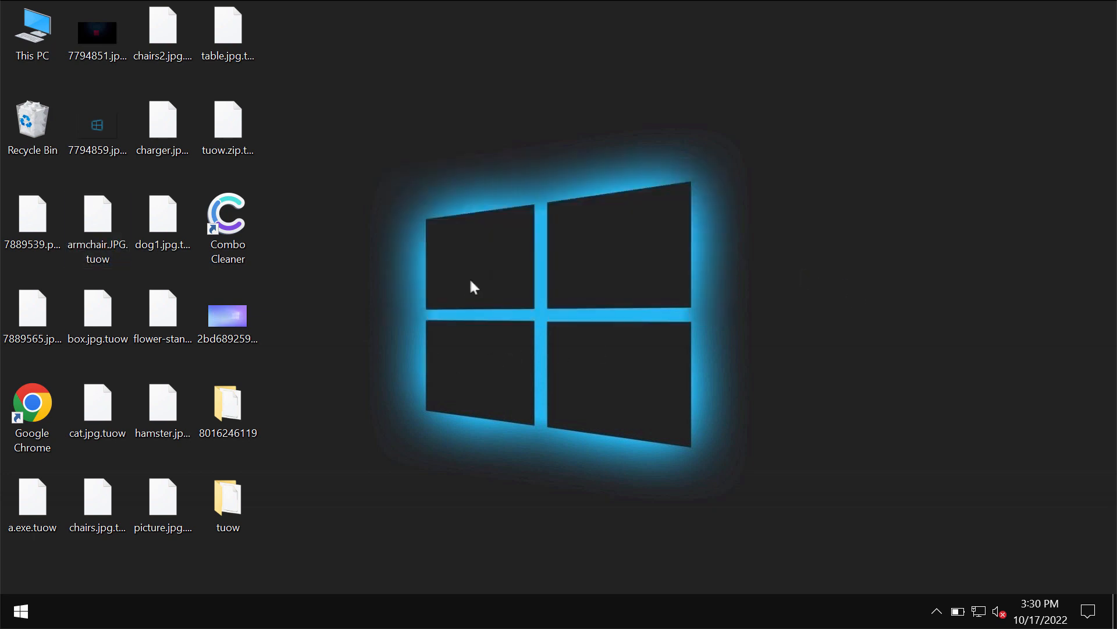
mouse_move(499, 340)
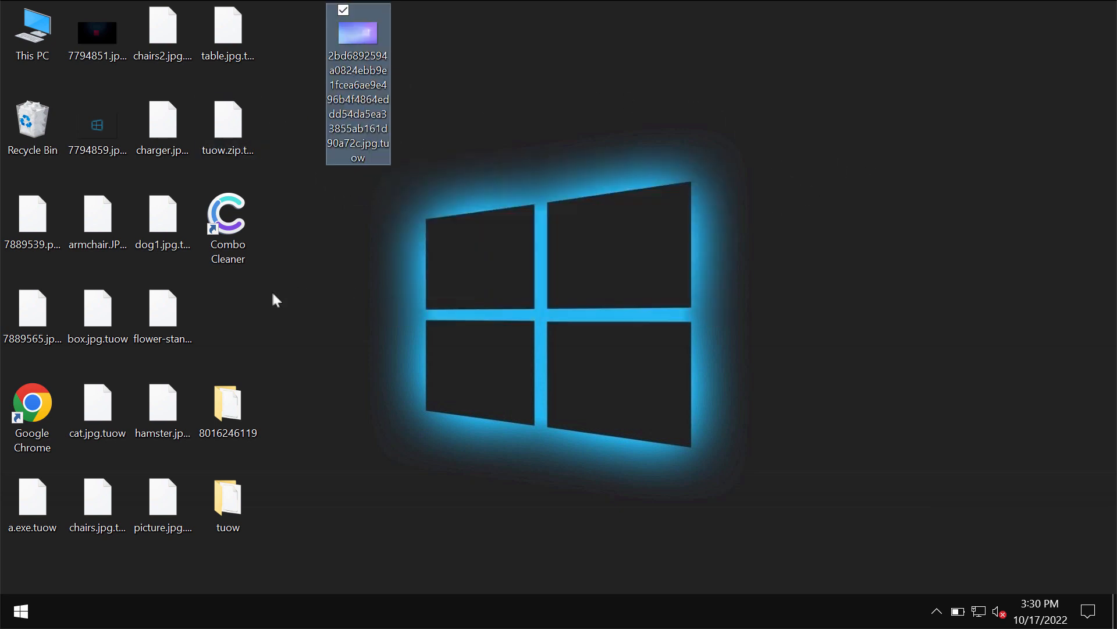
Deselect the long-named .tuow image and start Google Chrome from its desktop shortcut.
click(97, 403)
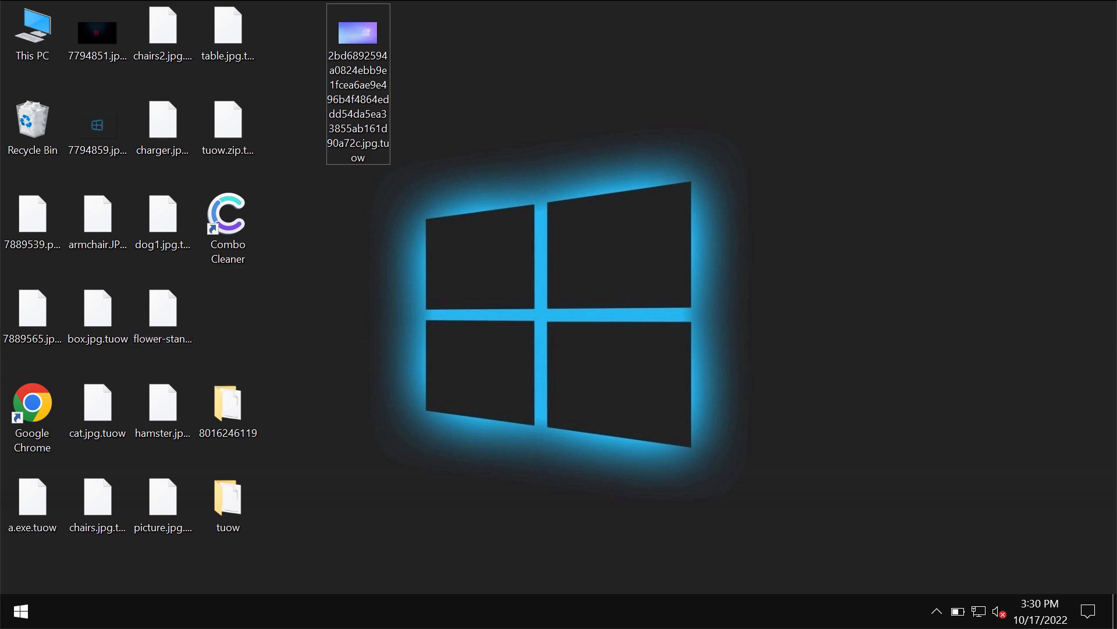
mouse_move(641, 269)
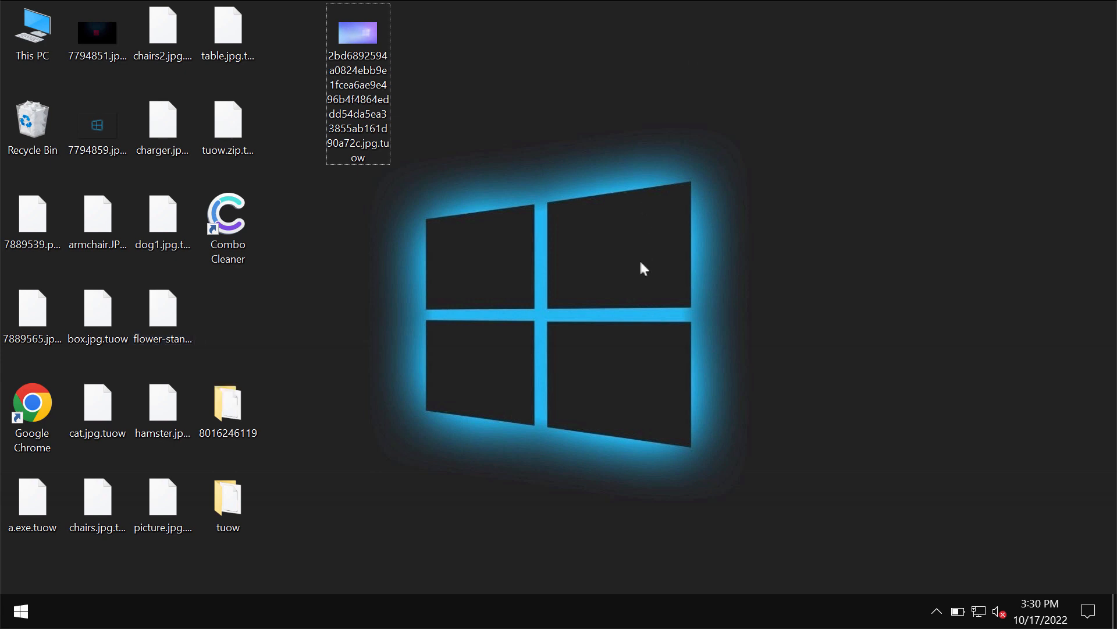
click(31, 403)
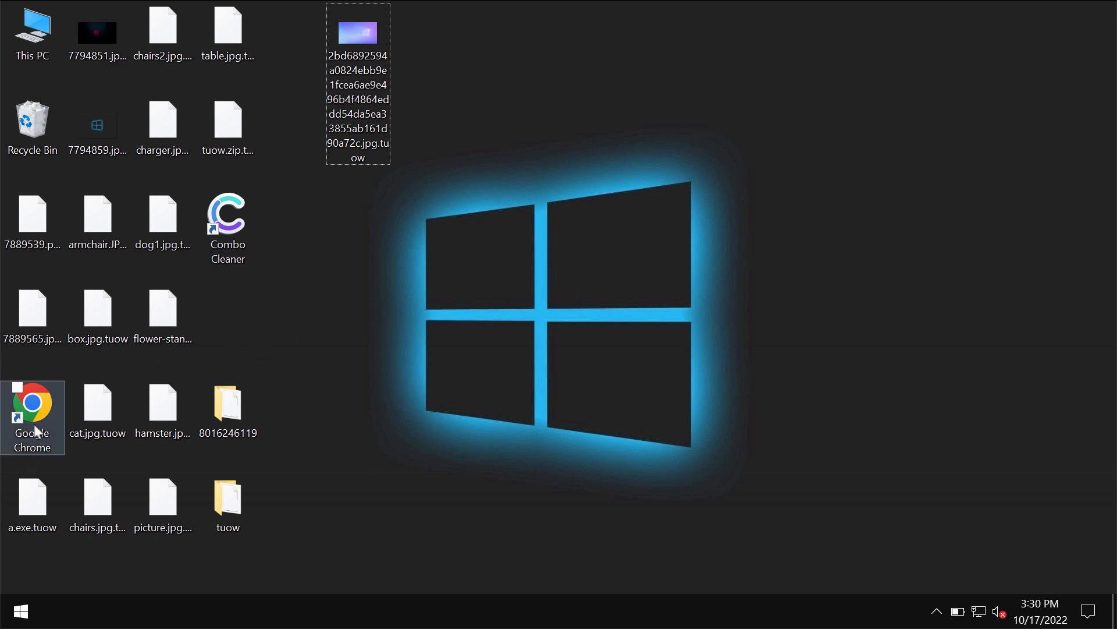
mouse_move(343, 350)
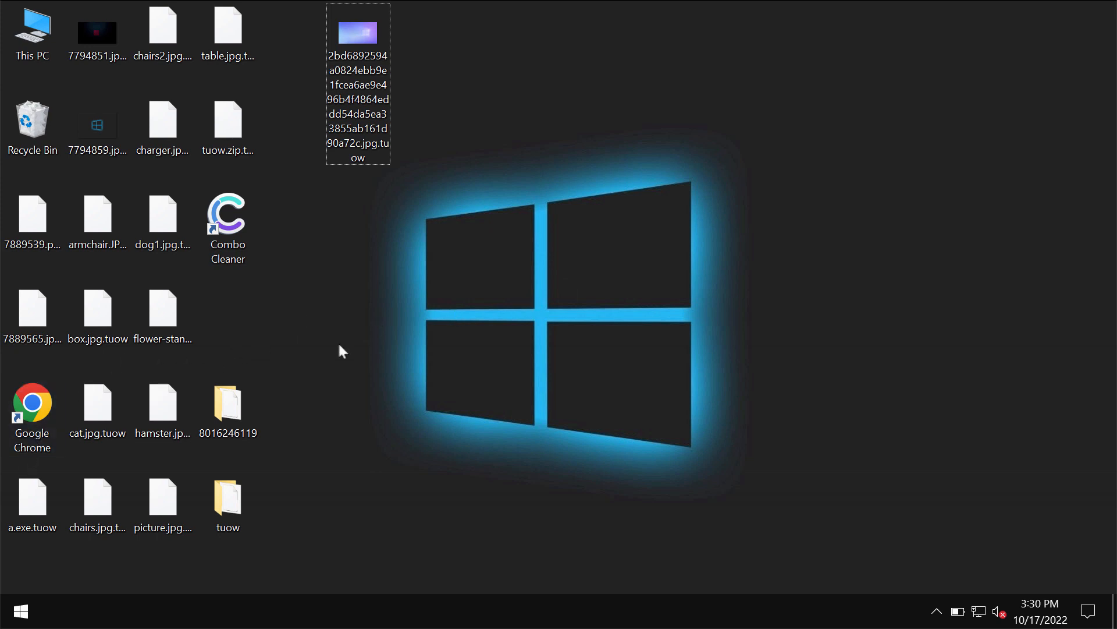
click(31, 402)
text(c)
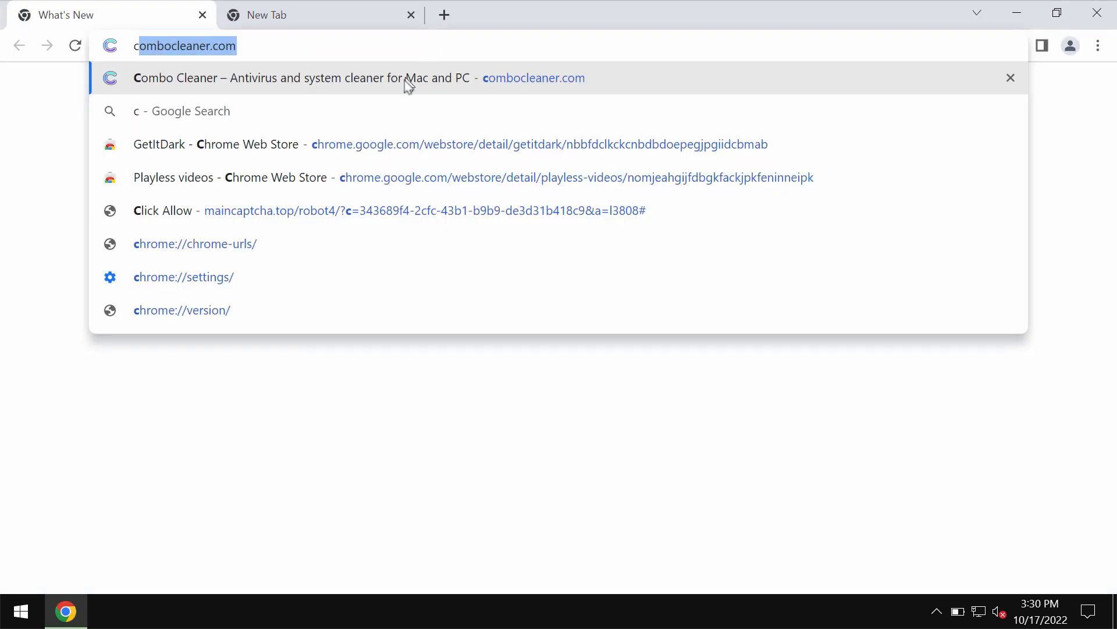
Go to combocleaner.com from Chrome's address-bar suggestion.
click(321, 78)
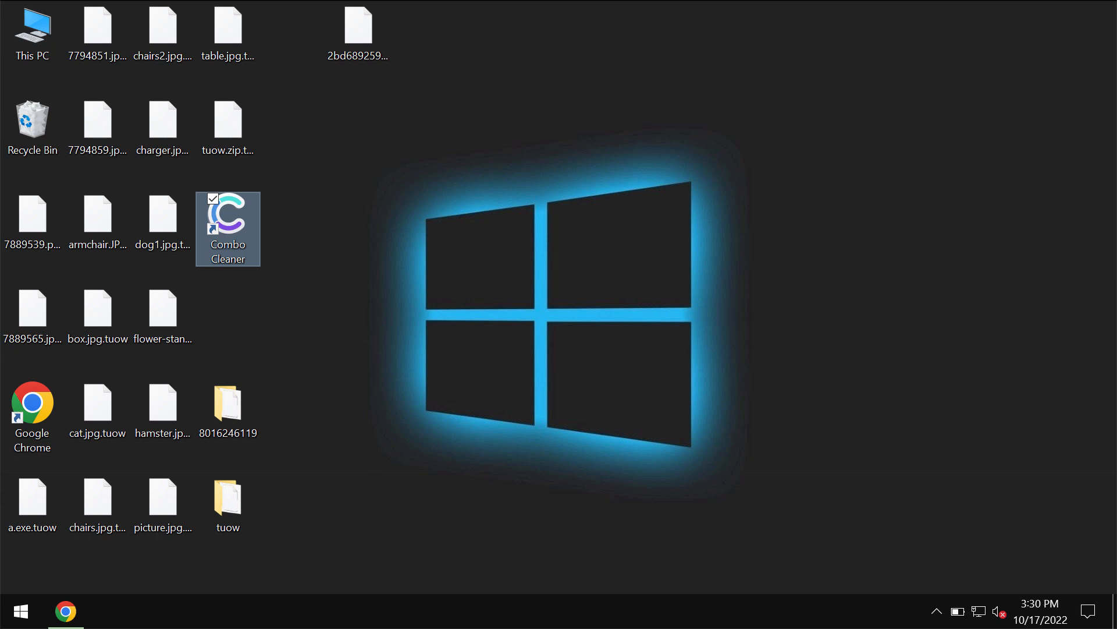
Launch Combo Cleaner from its desktop shortcut and let the Dashboard load.
double_click(227, 214)
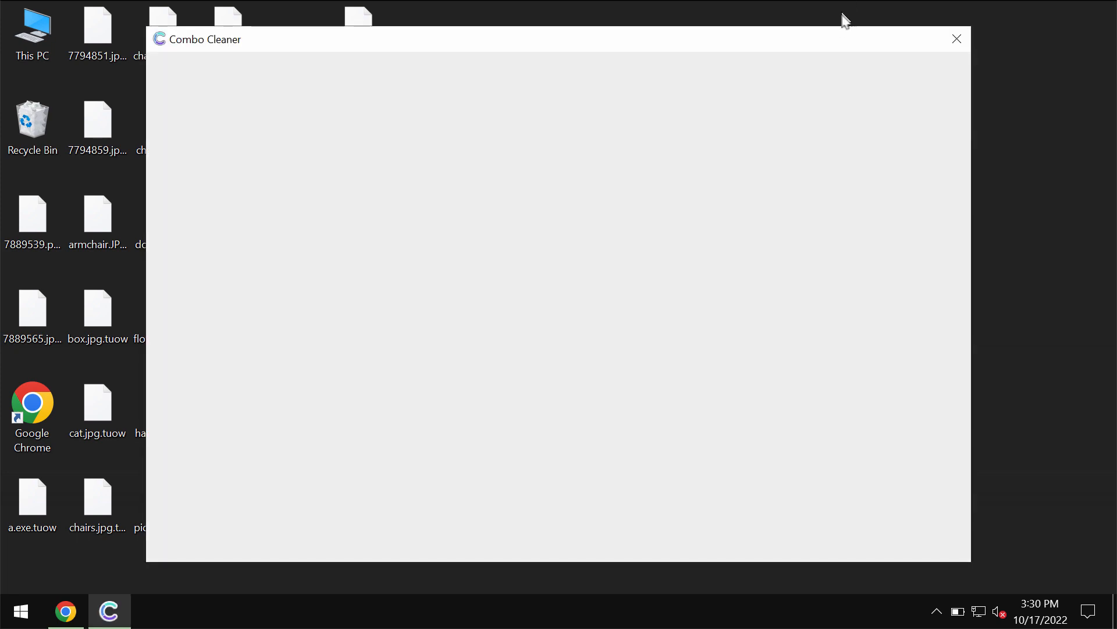
mouse_move(845, 56)
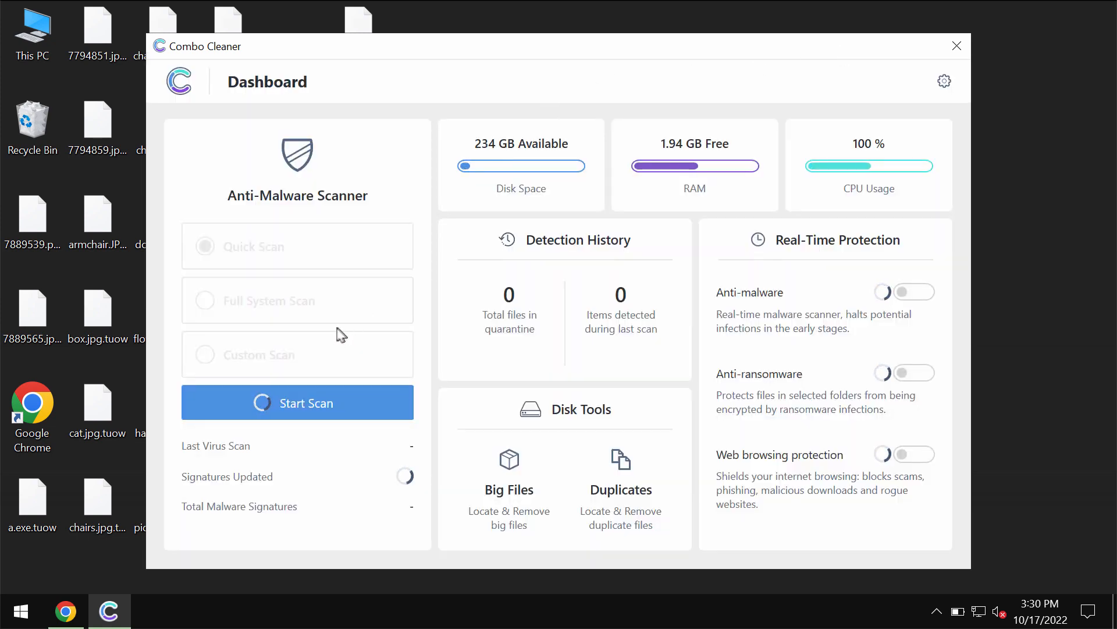
mouse_move(277, 377)
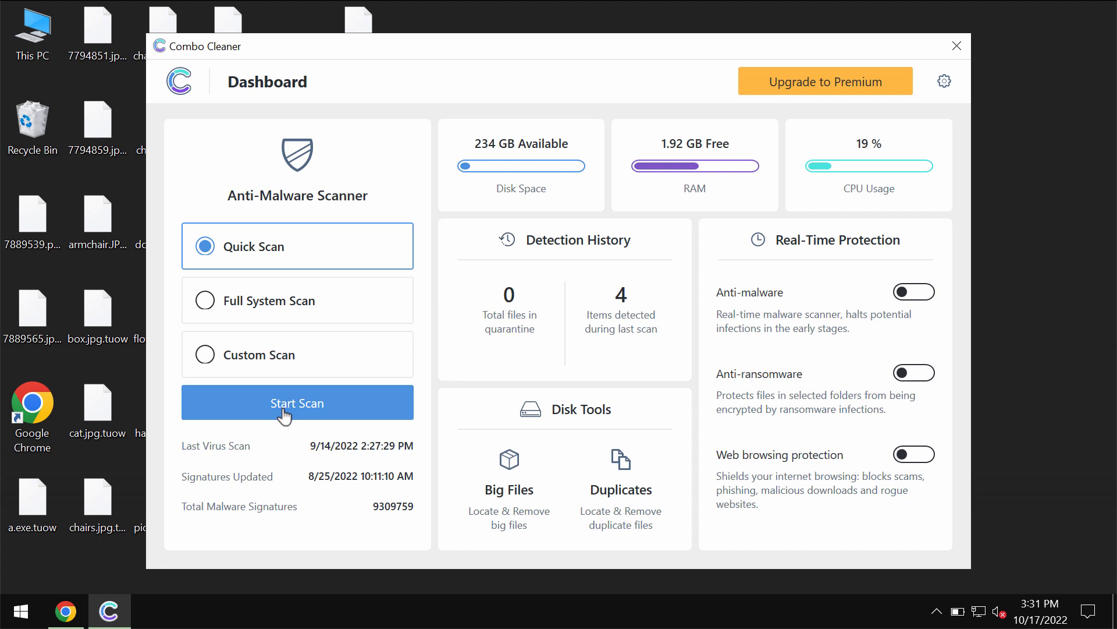
Start a Quick Scan and bring up its progress view showing items scanned and threats found.
click(297, 402)
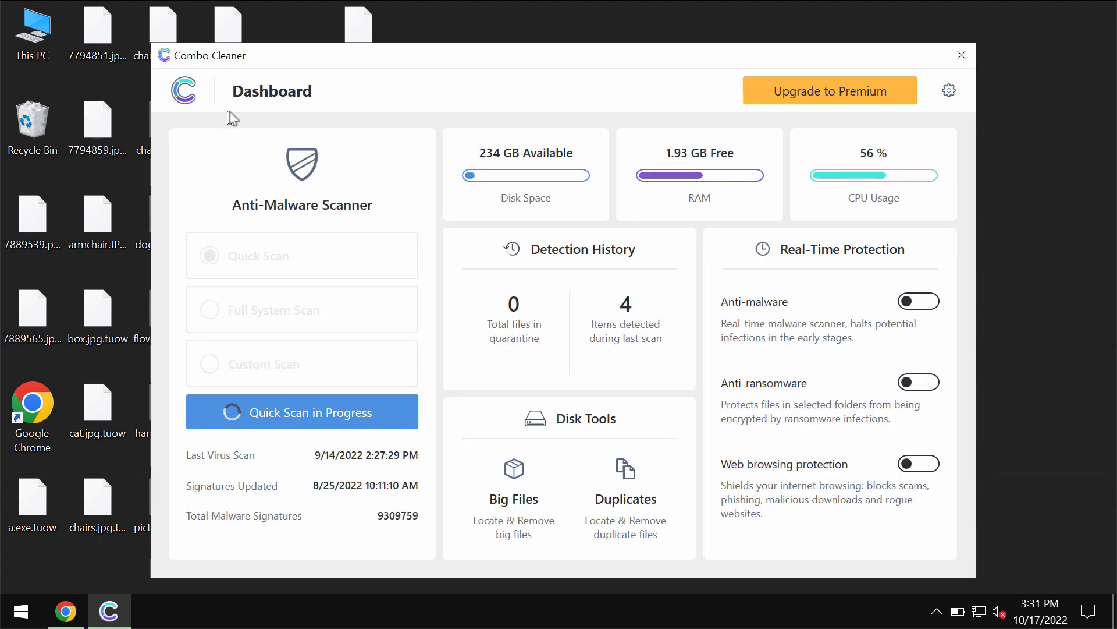
mouse_move(260, 262)
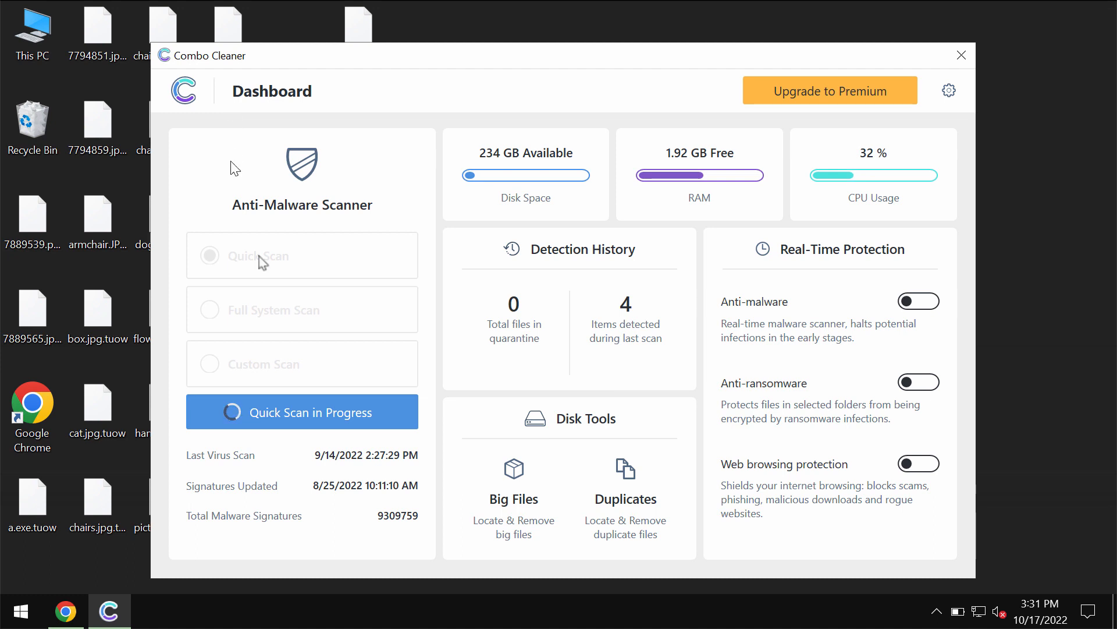
mouse_move(544, 490)
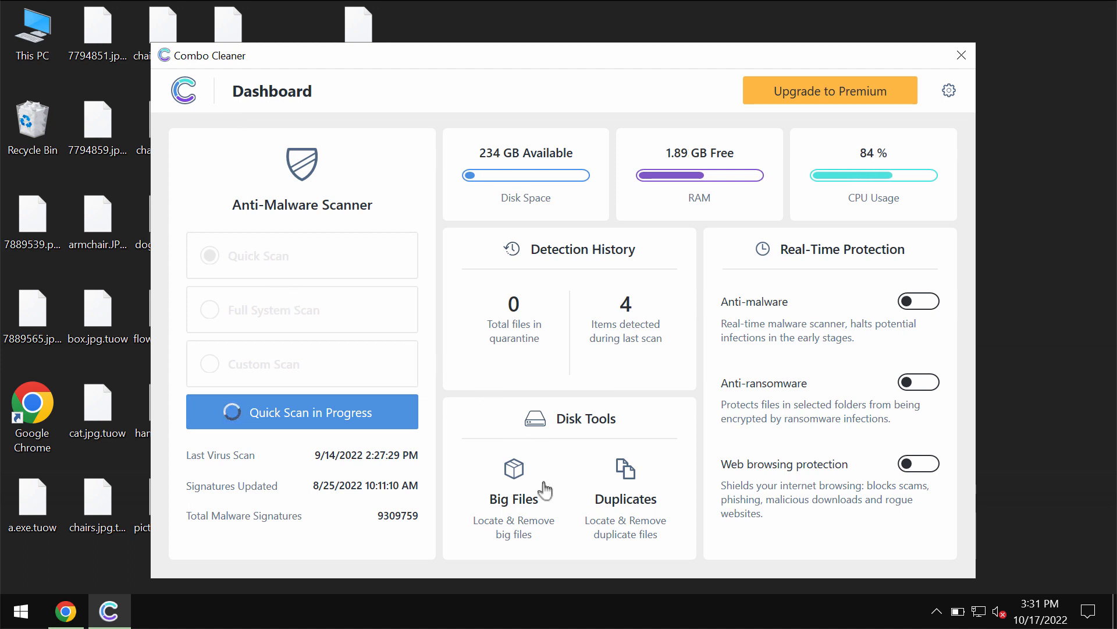
click(301, 412)
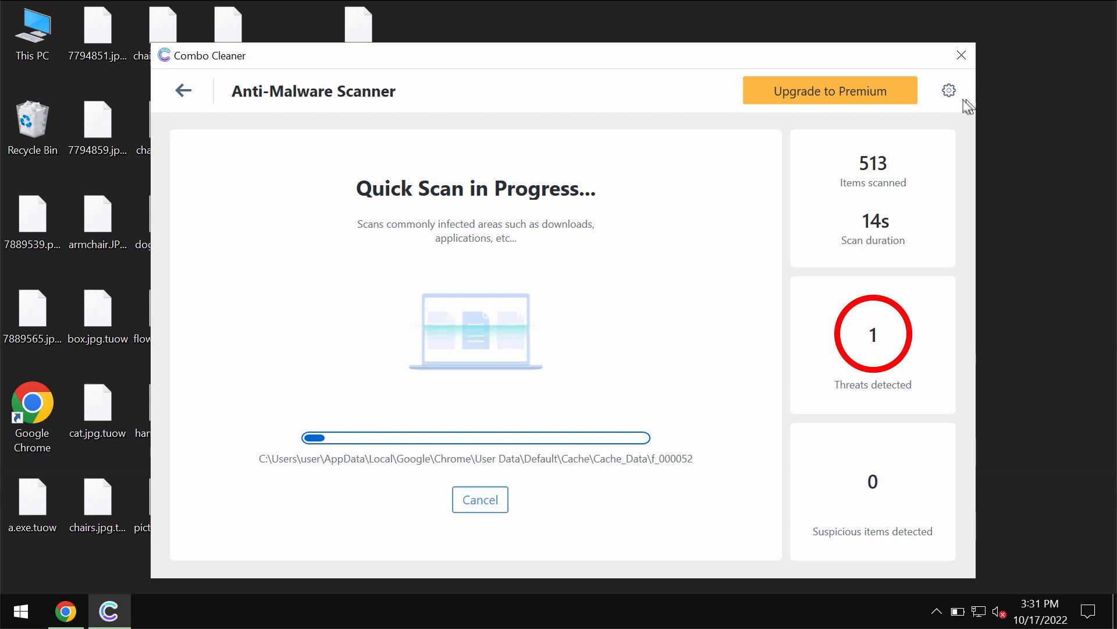
click(948, 90)
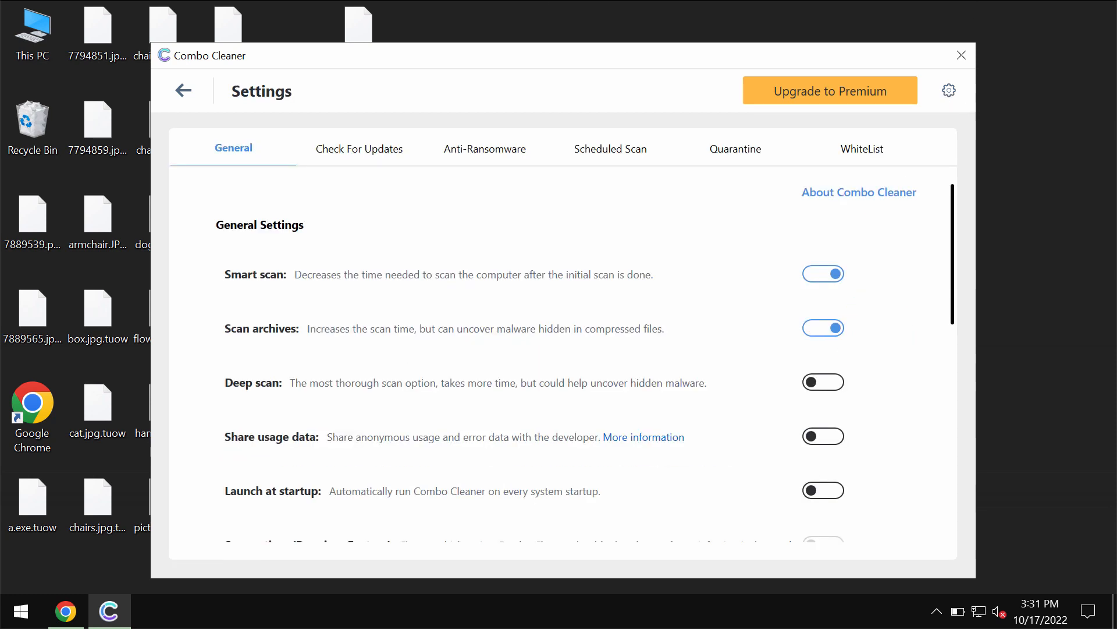
click(484, 148)
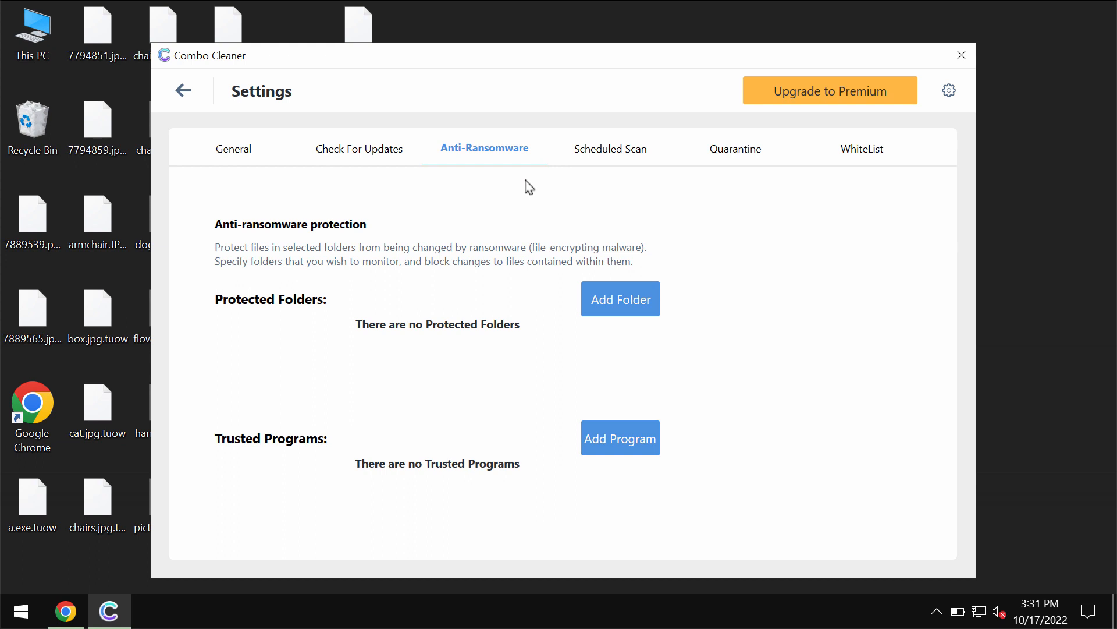
mouse_move(653, 161)
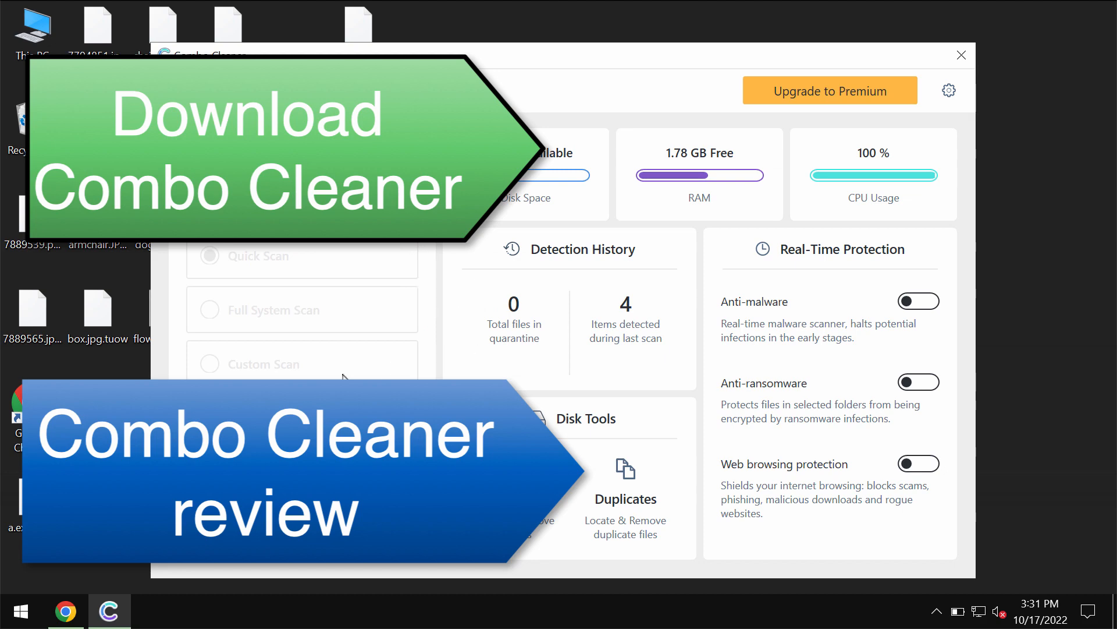
click(256, 255)
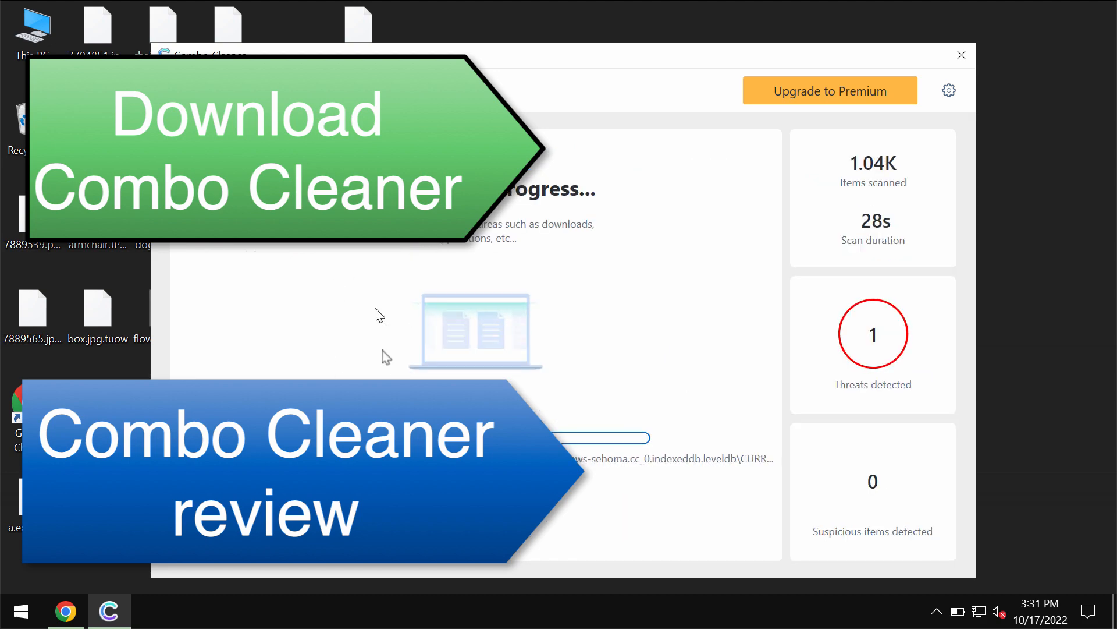